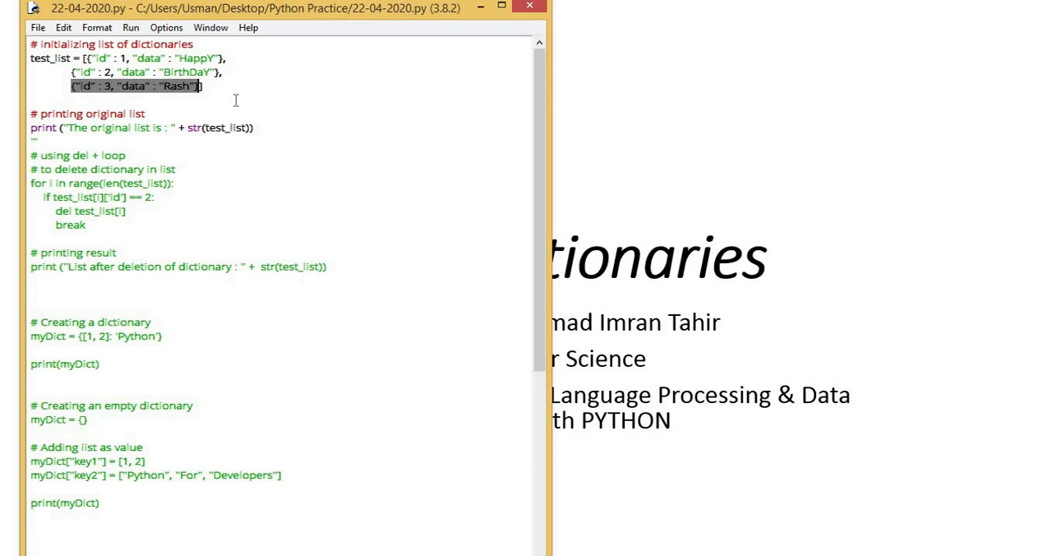
- Run the script with F5 so the Shell prints the original list of three dictionaries
key(F5)
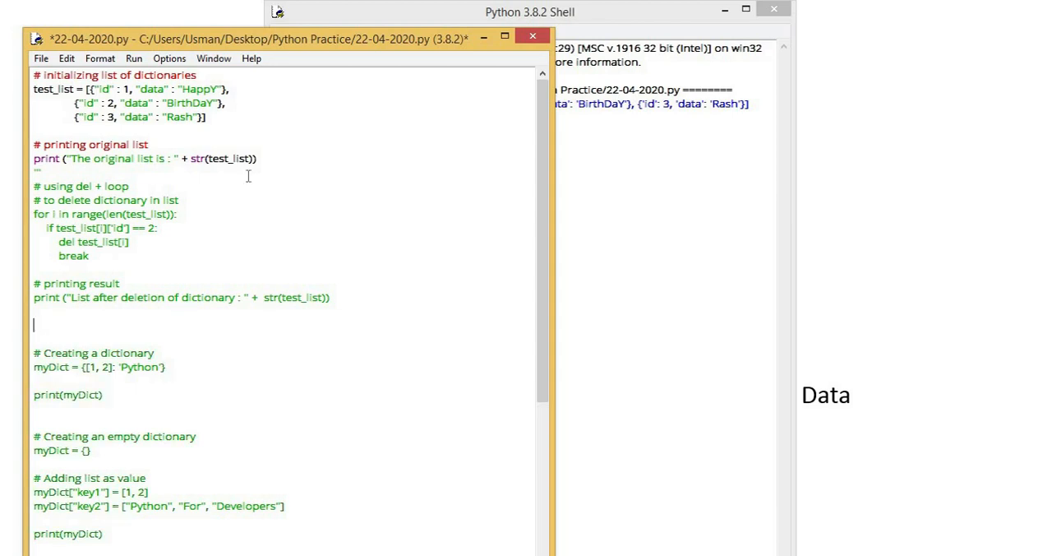
- Add print(len(test_list)) after the first print and rerun to show length 3 in the Shell
text(print(len(test_list)
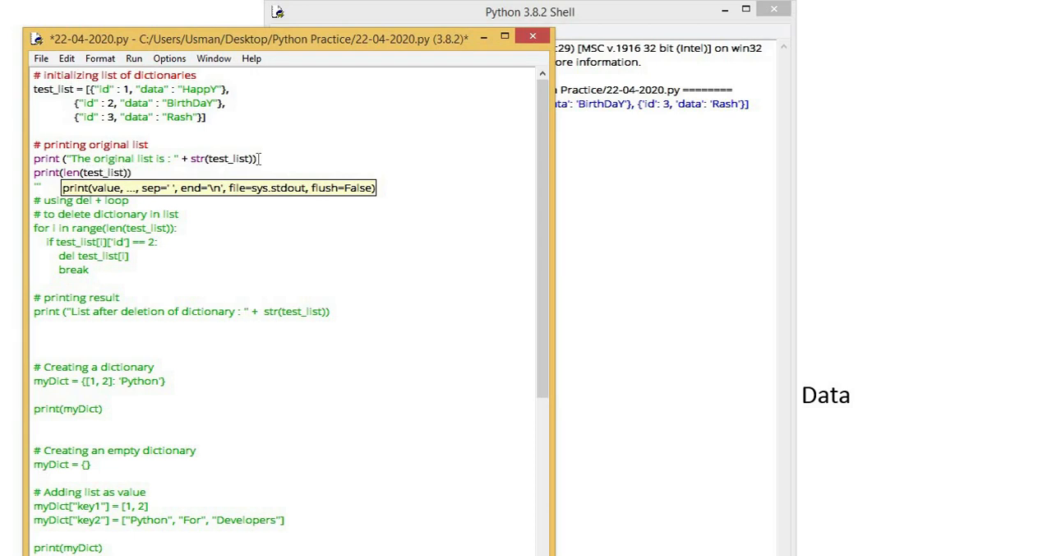
key(F5)
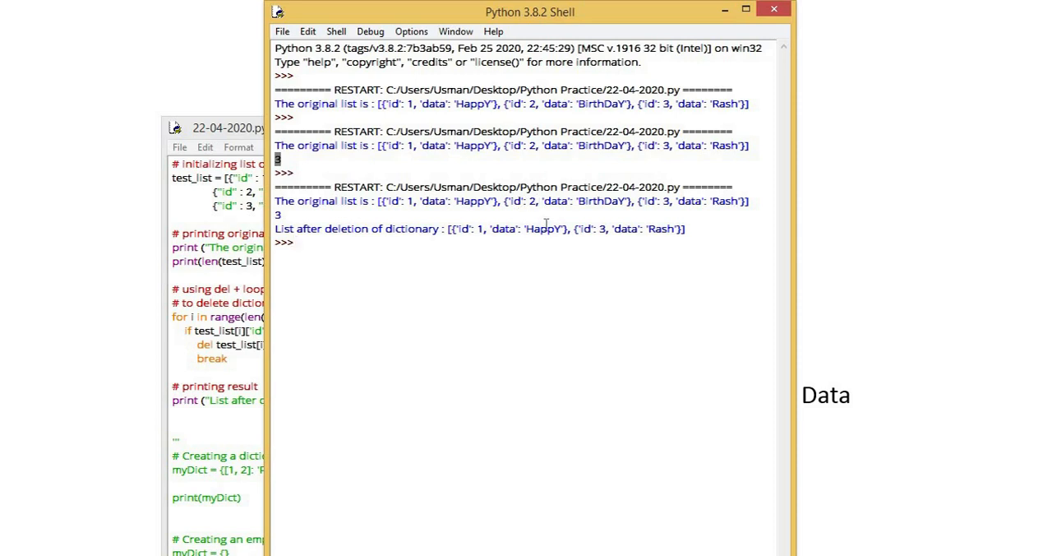
mouse_move(571, 251)
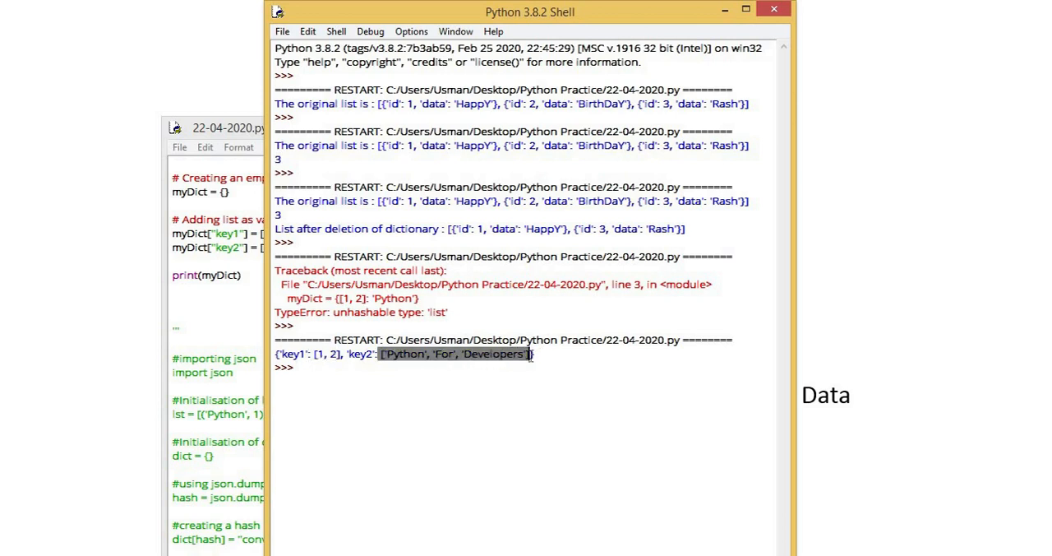
- Point out the list stored under key2 in the myDict dictionary-of-lists example
click(230, 128)
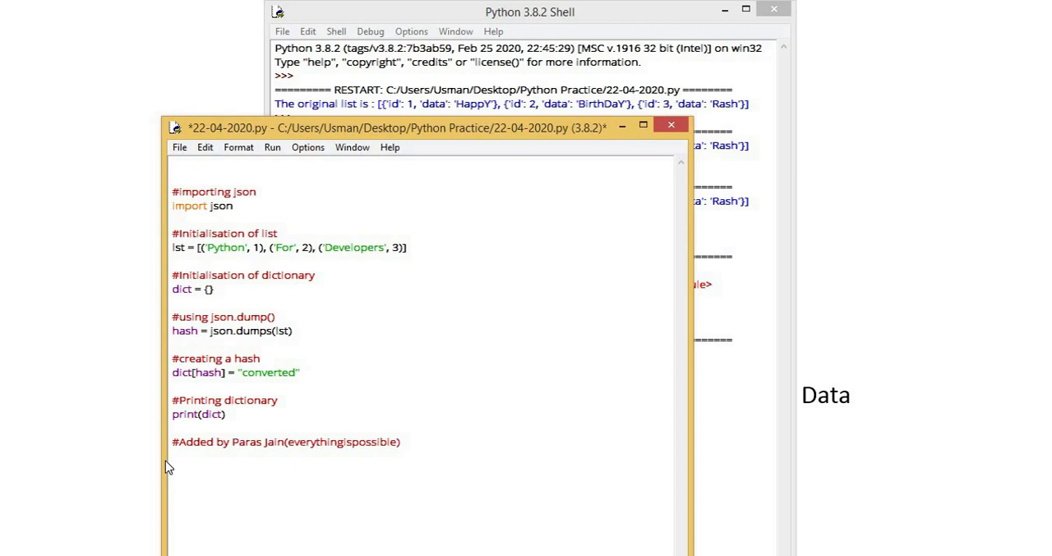
- Delete the trailing '#Added by…' credit comment, leaving the json import and print lines
click(171, 457)
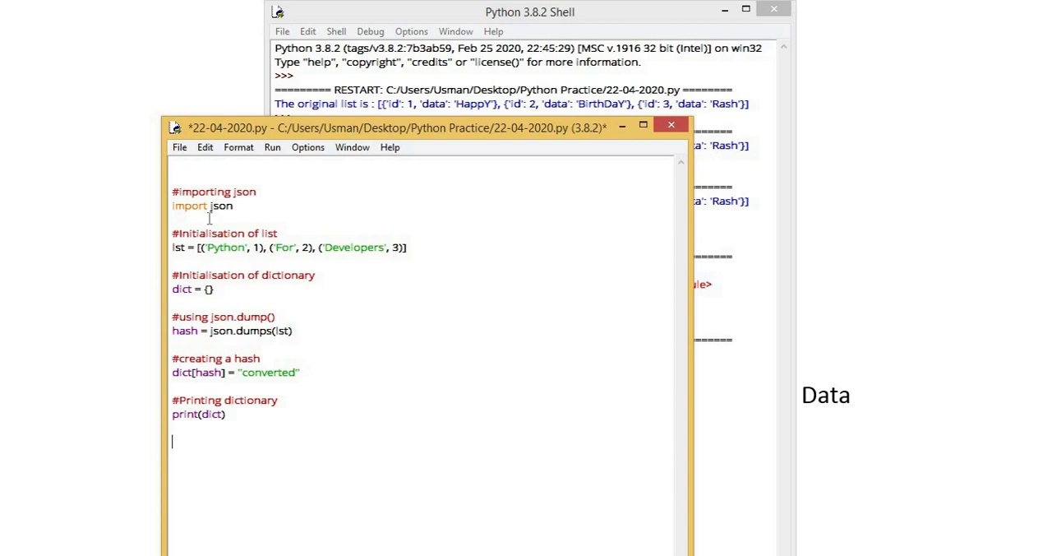
click(211, 206)
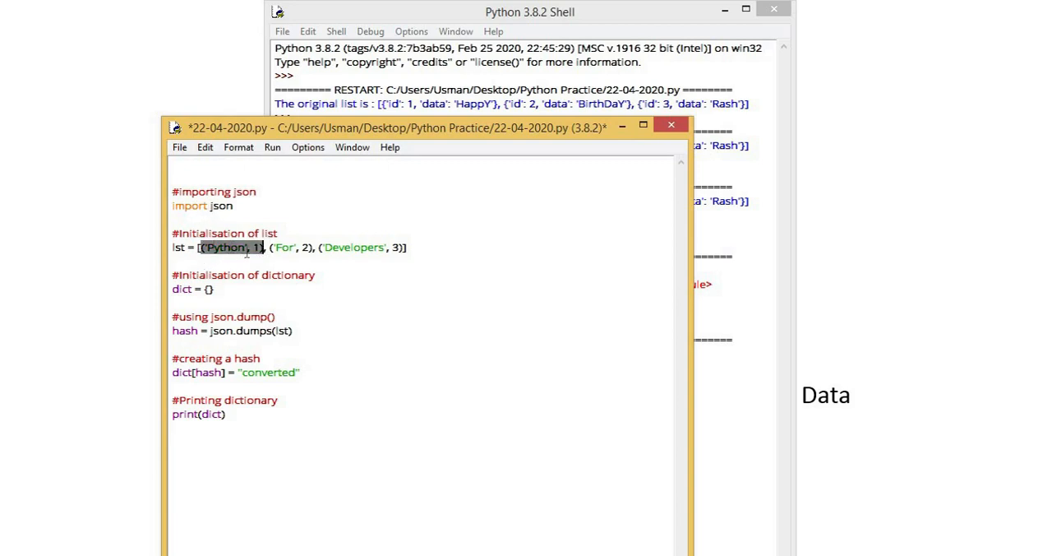
mouse_move(296, 421)
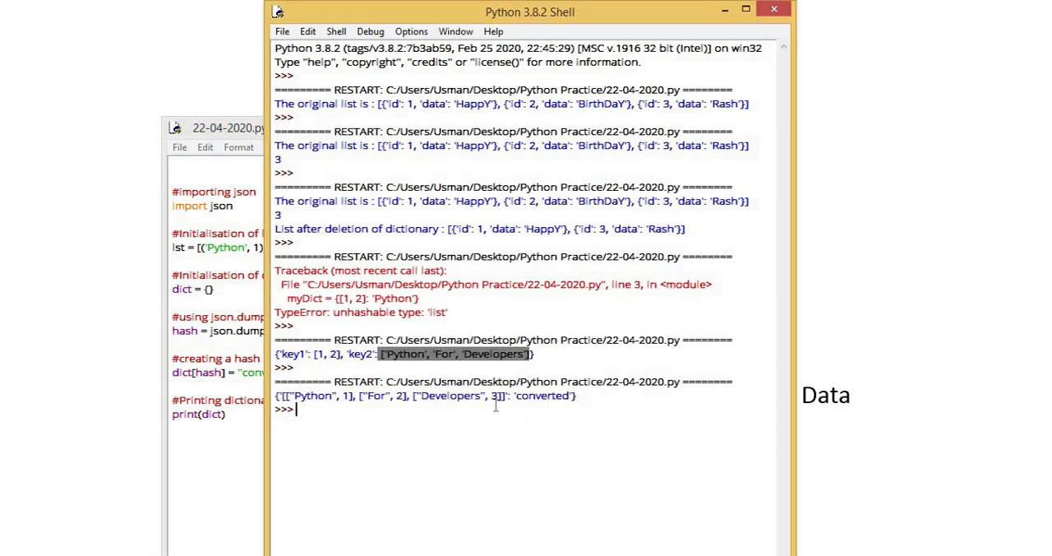
mouse_move(304, 395)
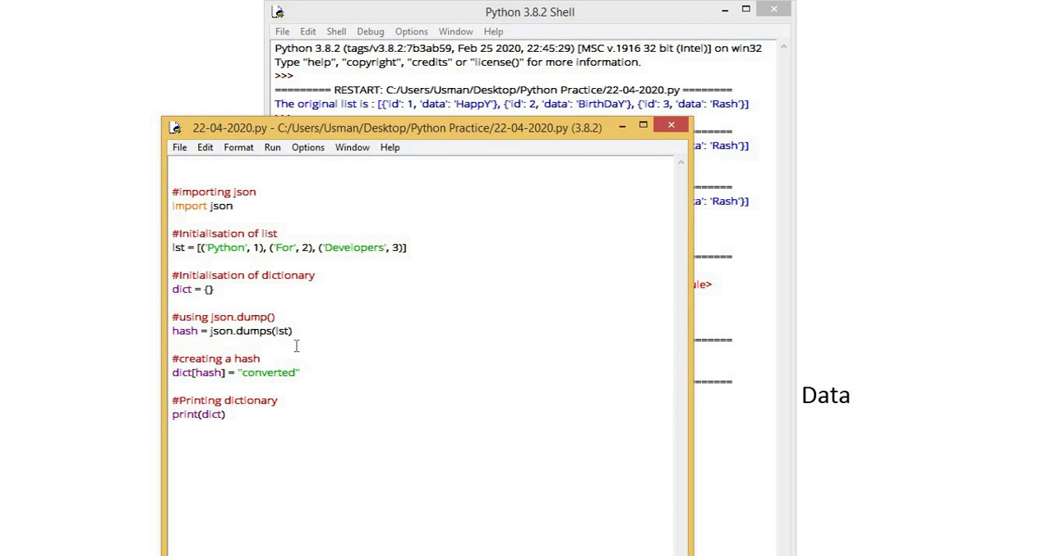
- Point out the comment explaining json.dumps turning the list into a hashable string key
click(219, 315)
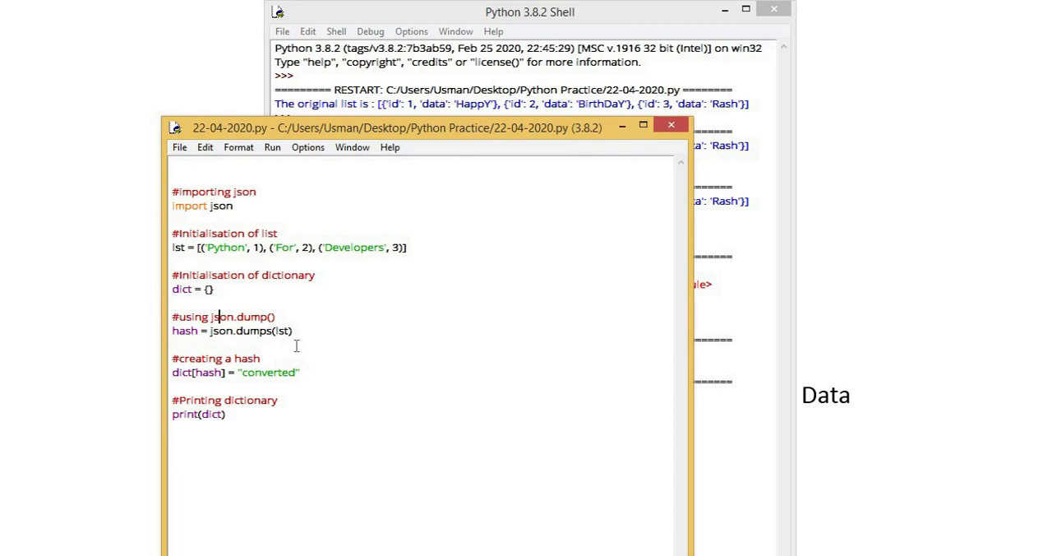